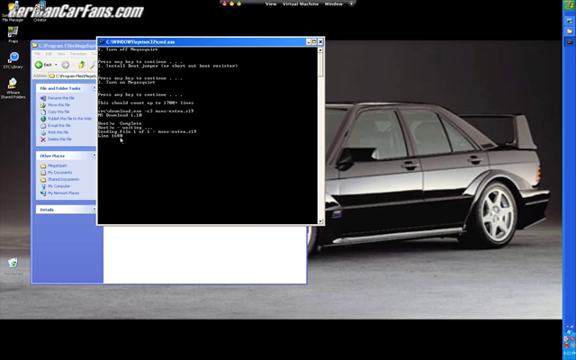
- Run the entered command so its output lists in the console
{"action": "key", "text": "enter"}
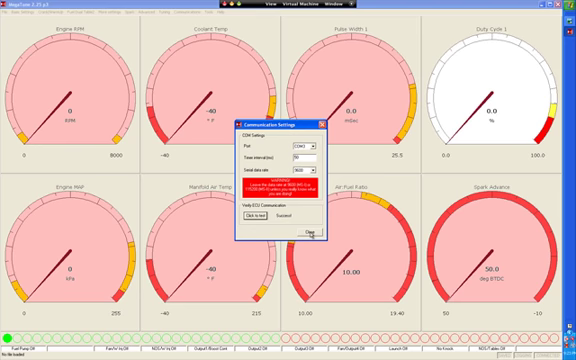
- Choose the COM port used to reach the controller in Communications Settings
{"action": "left_click", "coordinate": [312, 232]}
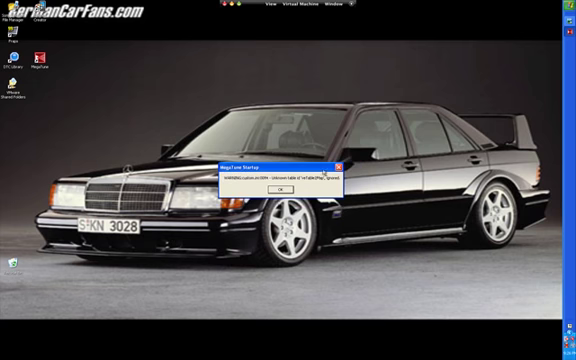
- Dismiss the notice and select the car project so it connects with live gauges
{"action": "left_click", "coordinate": [288, 188]}
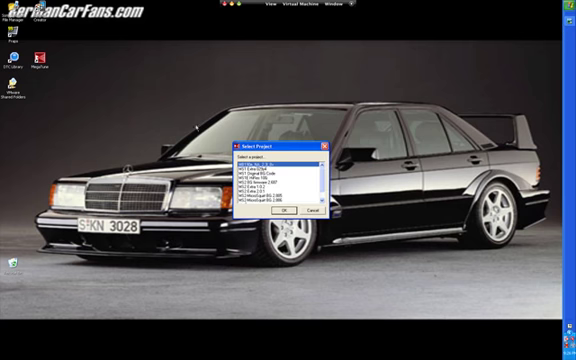
{"action": "left_click", "coordinate": [270, 164]}
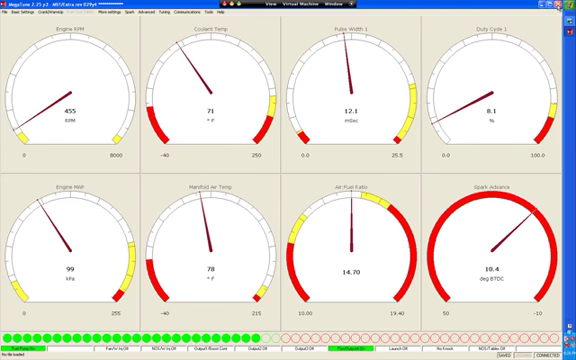
{"action": "left_click", "coordinate": [16, 352]}
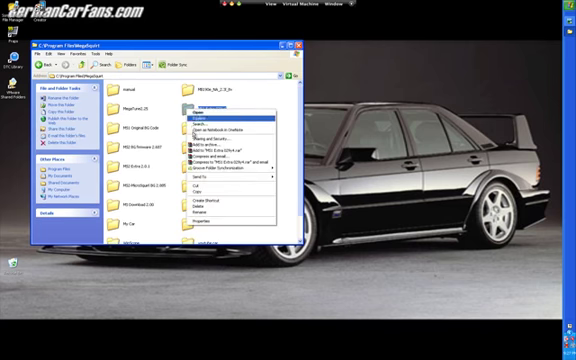
{"action": "mouse_move", "coordinate": [200, 196]}
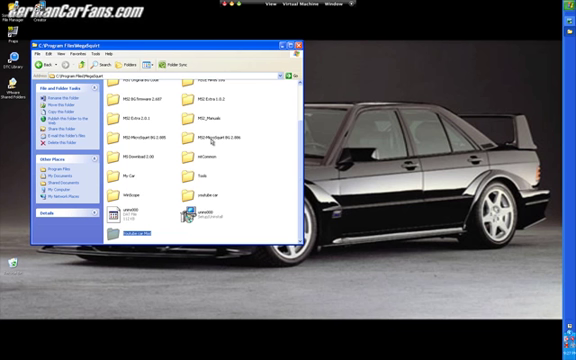
{"action": "mouse_move", "coordinate": [198, 210]}
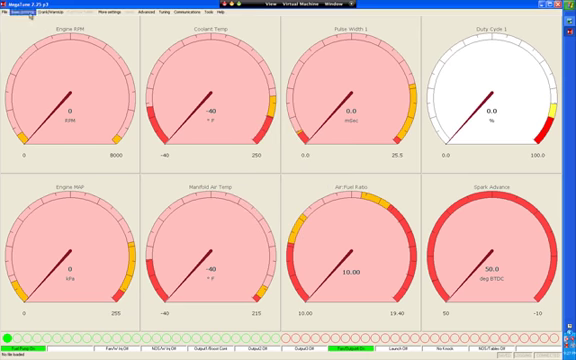
- Launch the Configurator for the renamed project from the Tools menu
{"action": "left_click", "coordinate": [14, 12]}
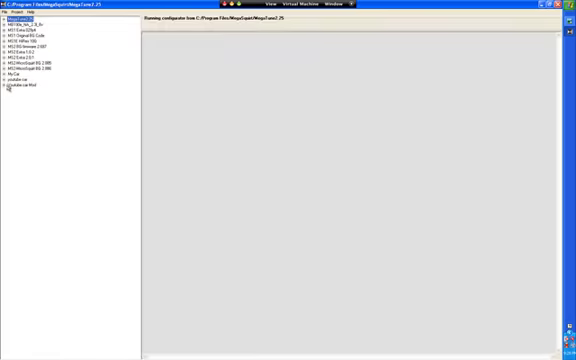
- Show the project's settings .ini file from the tree and bring up the File menu
{"action": "left_click", "coordinate": [6, 88]}
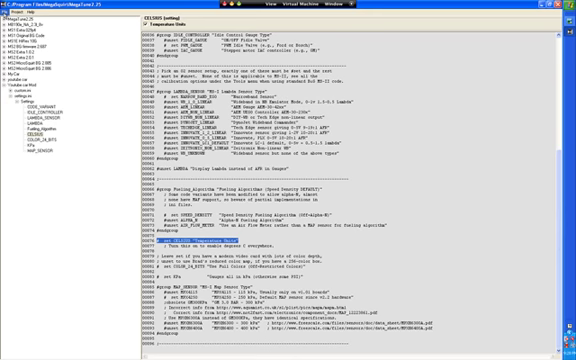
{"action": "left_click", "coordinate": [18, 24]}
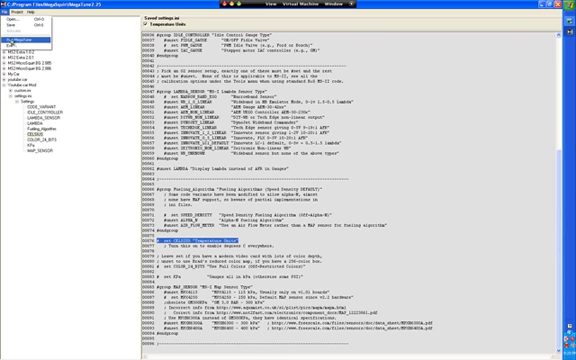